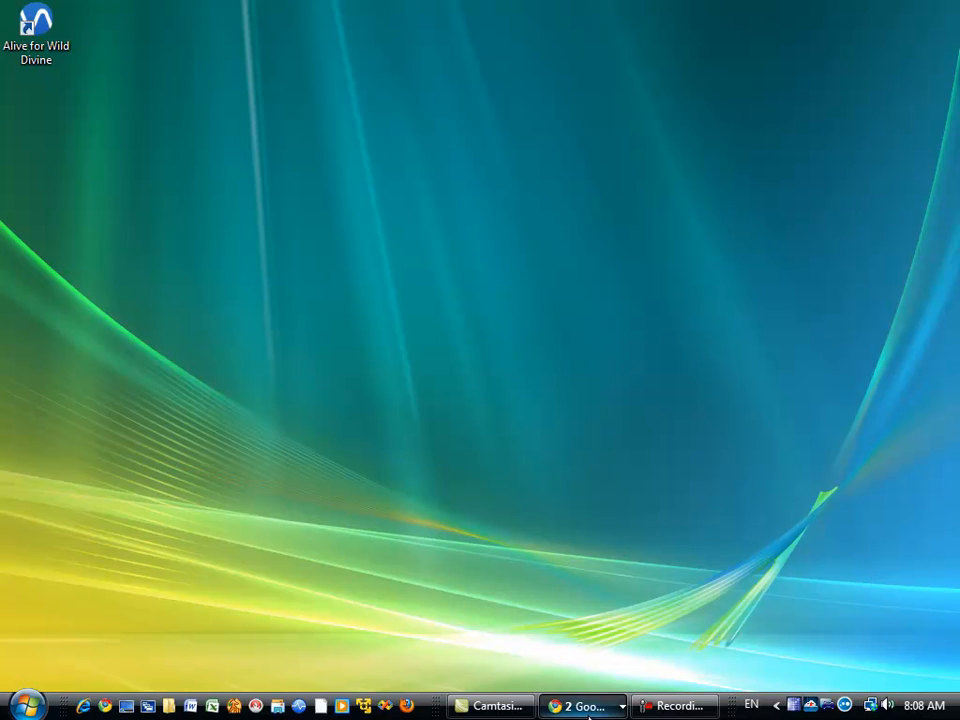
Launch the Kubios HRV software from the Start menu's All Programs list
{"action": "left_click", "coordinate": [583, 705]}
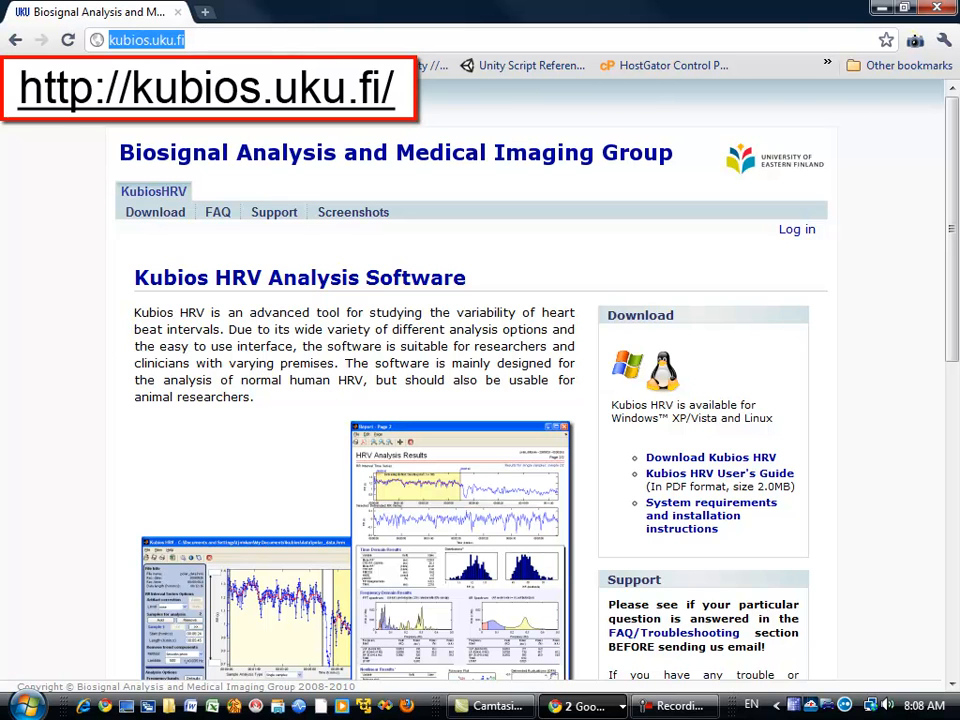
{"action": "mouse_move", "coordinate": [155, 212]}
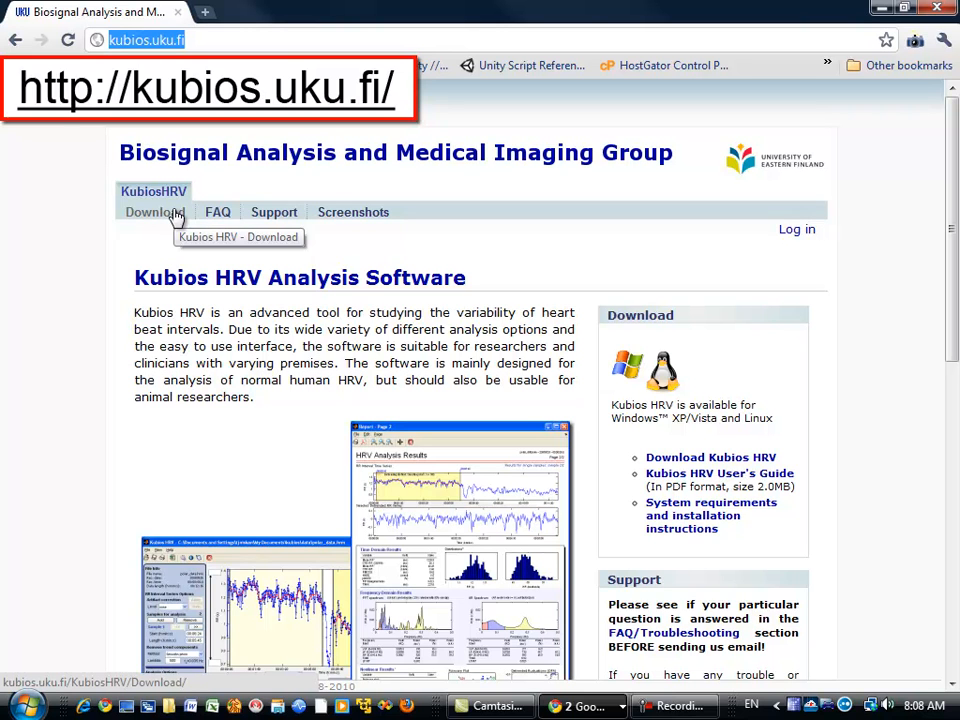
{"action": "mouse_move", "coordinate": [175, 217]}
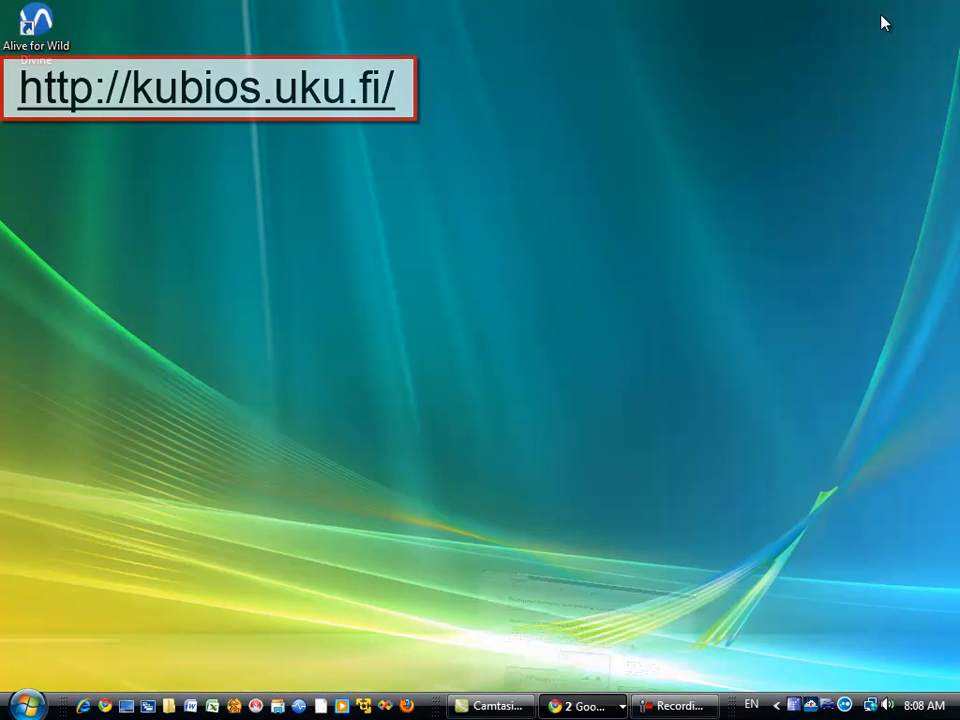
{"action": "left_click", "coordinate": [20, 705]}
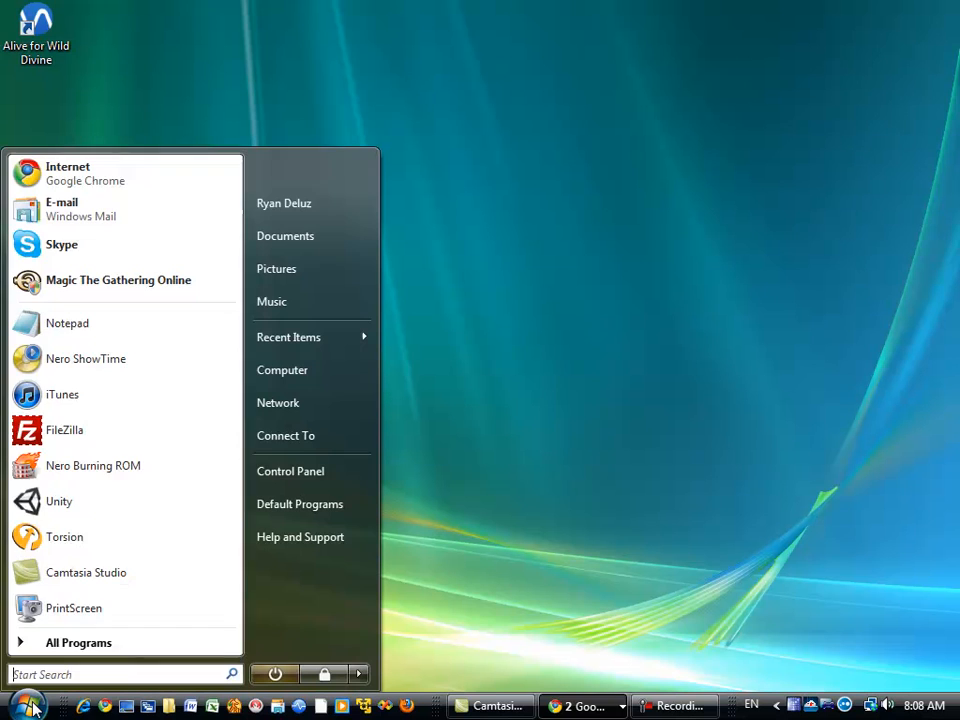
{"action": "left_click", "coordinate": [78, 642]}
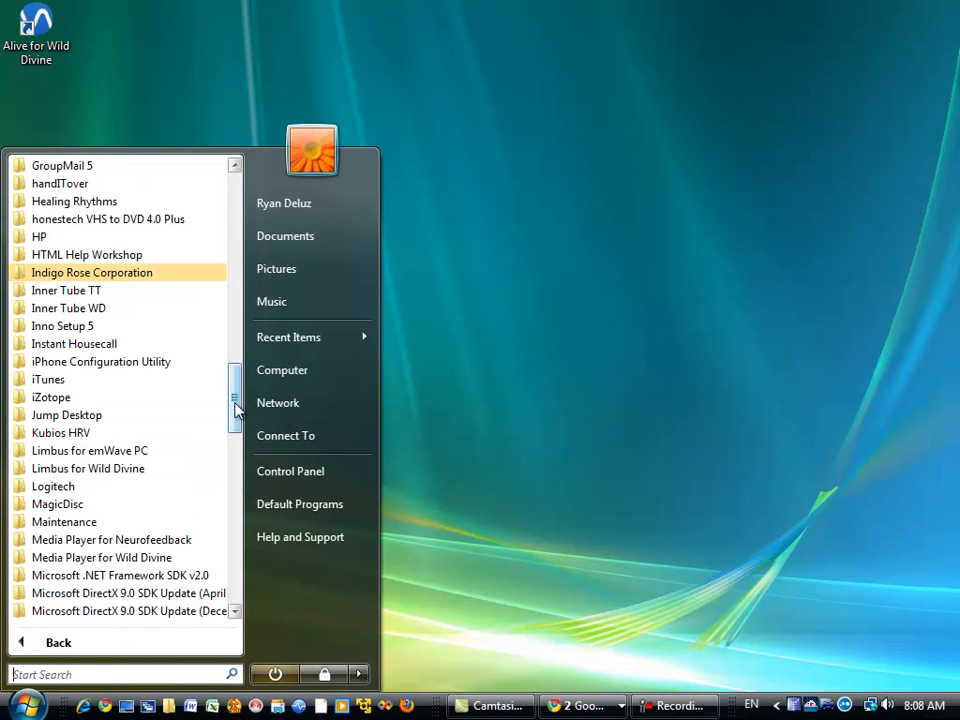
{"action": "left_click", "coordinate": [61, 432]}
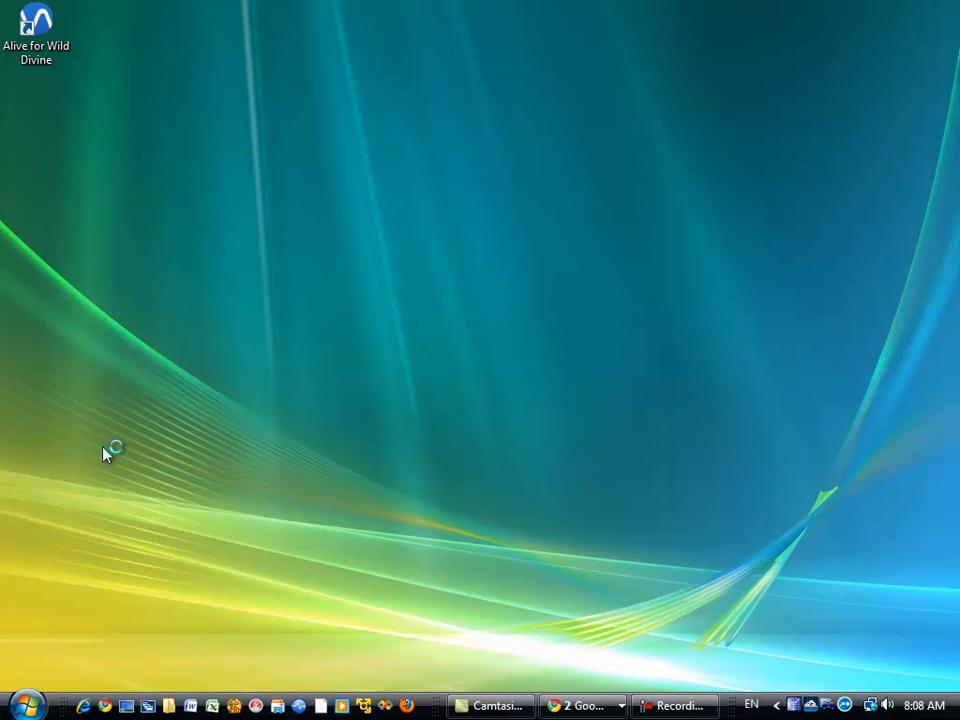
{"action": "mouse_move", "coordinate": [165, 429]}
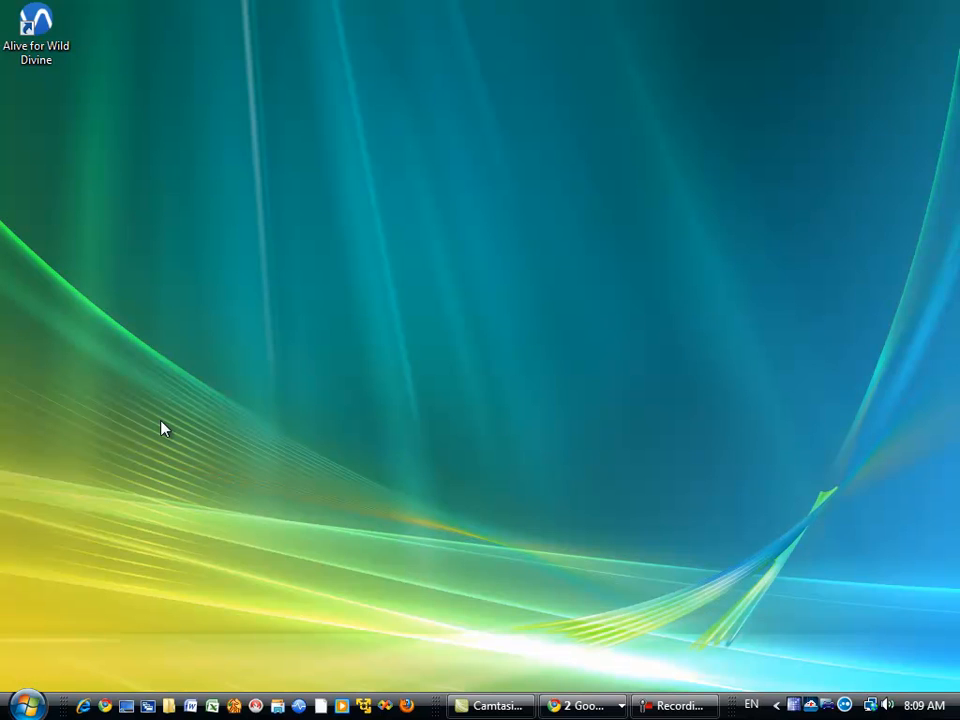
Start opening a data file and browse into Documents > Alive Sessions
{"action": "left_click", "coordinate": [16, 28]}
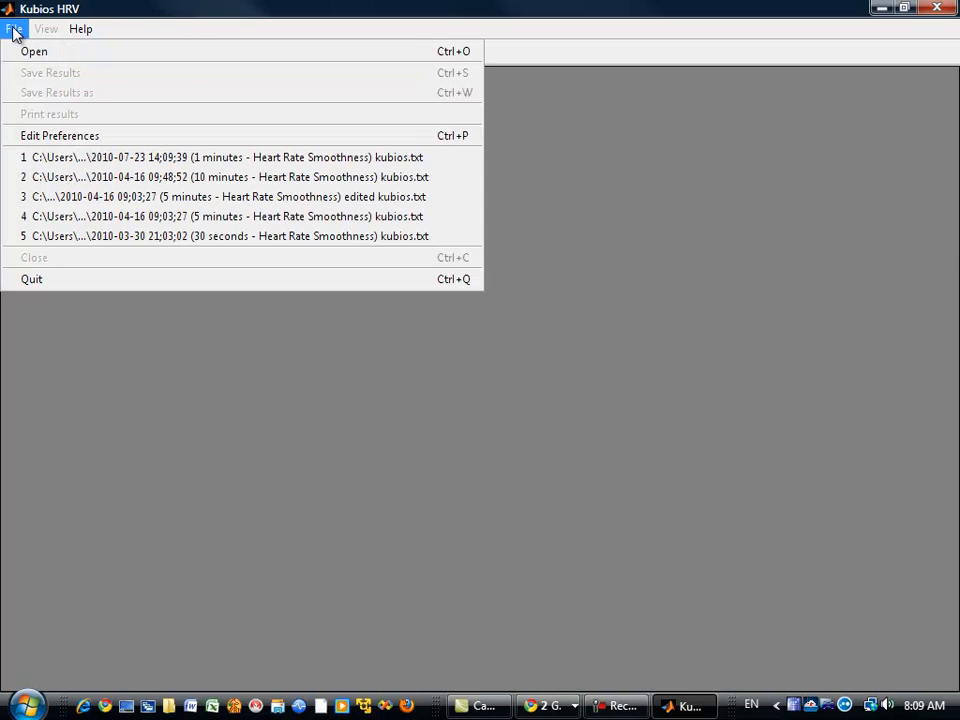
{"action": "left_click", "coordinate": [34, 51]}
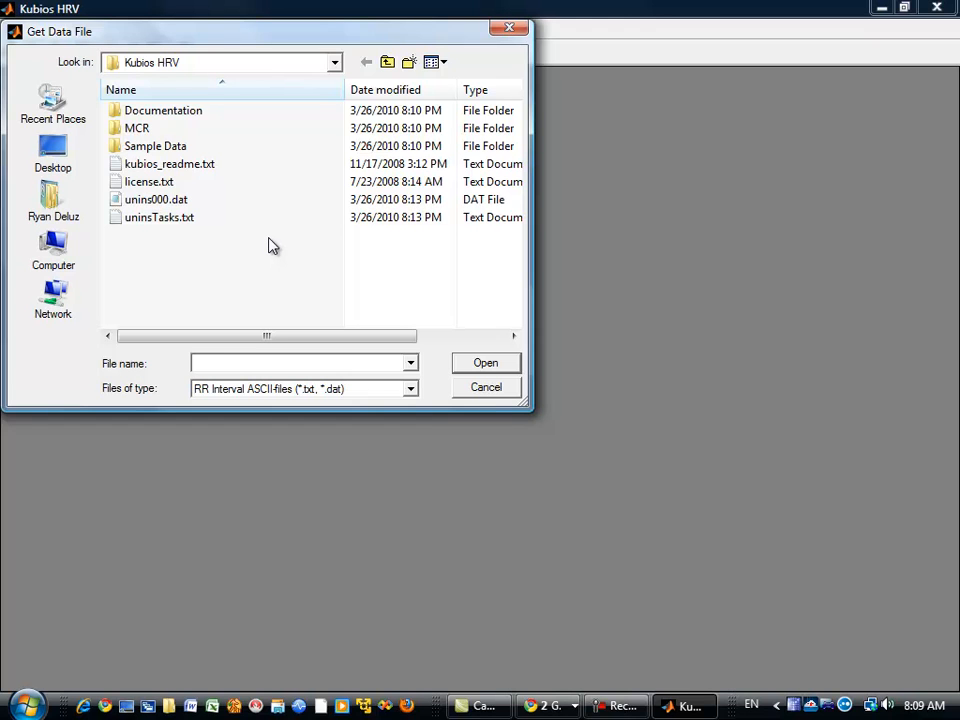
{"action": "mouse_move", "coordinate": [52, 198]}
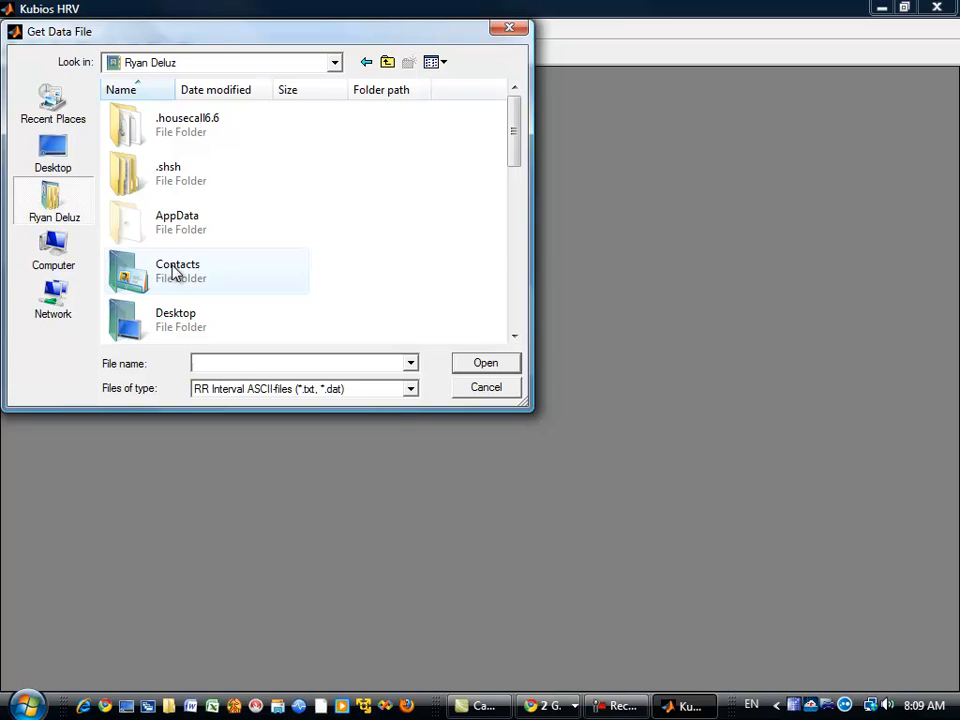
{"action": "scroll", "scroll_direction": "down", "scroll_amount": 3}
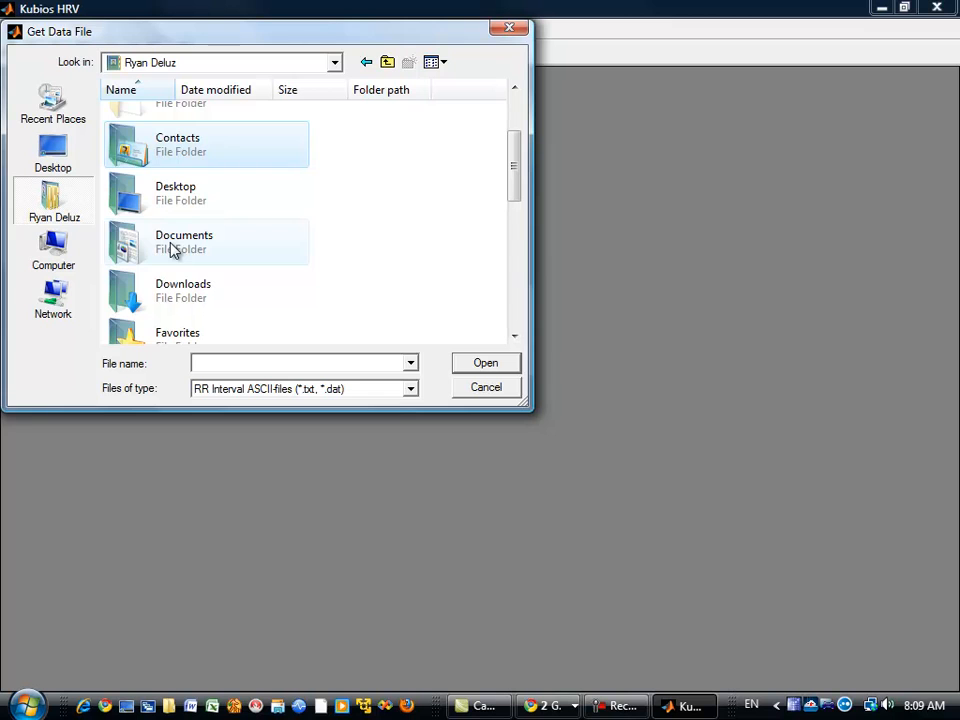
{"action": "double_click", "coordinate": [184, 242]}
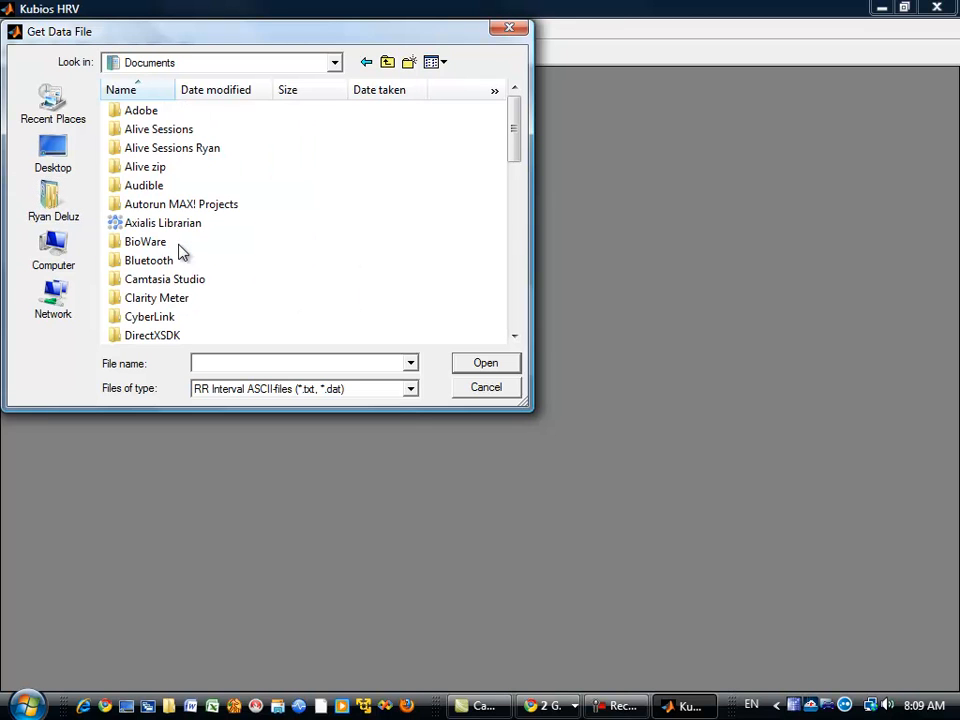
{"action": "mouse_move", "coordinate": [158, 128]}
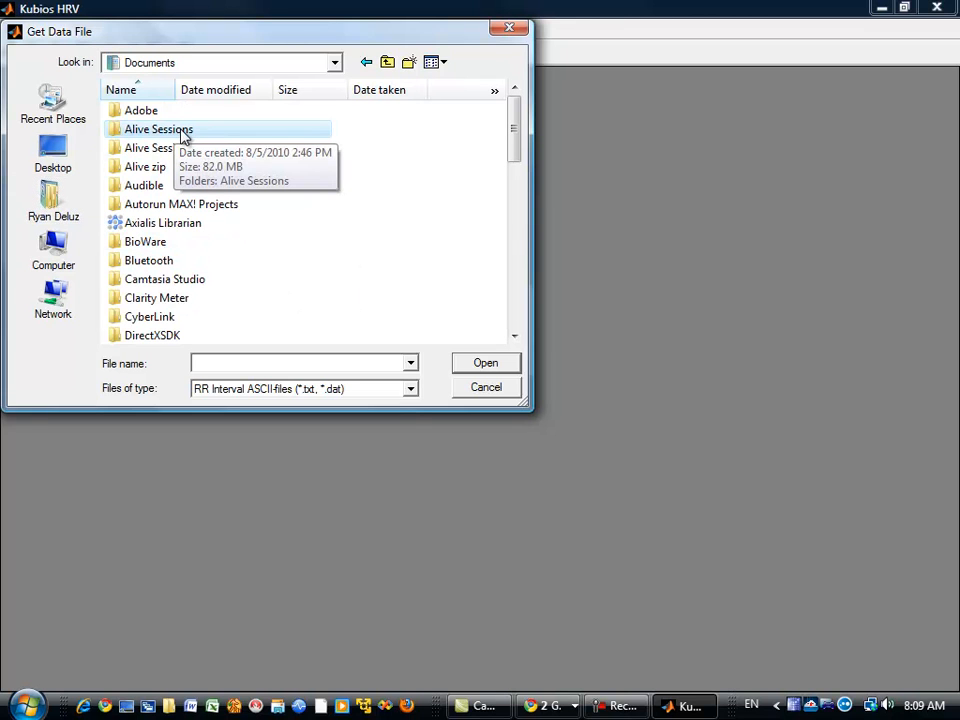
{"action": "double_click", "coordinate": [158, 128]}
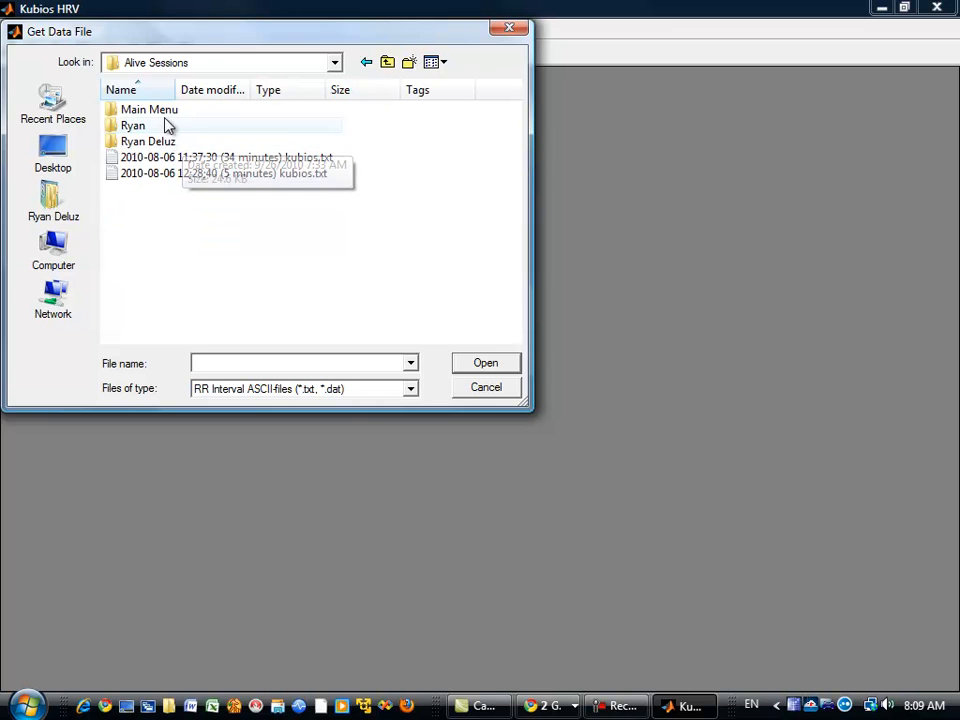
{"action": "mouse_move", "coordinate": [175, 132]}
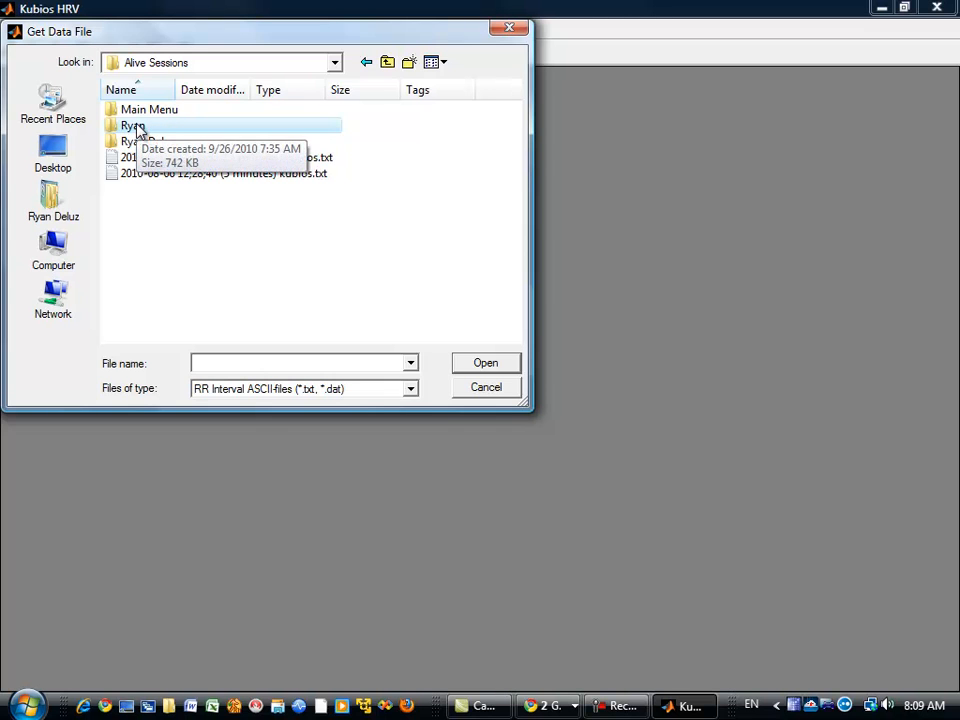
{"action": "double_click", "coordinate": [135, 125]}
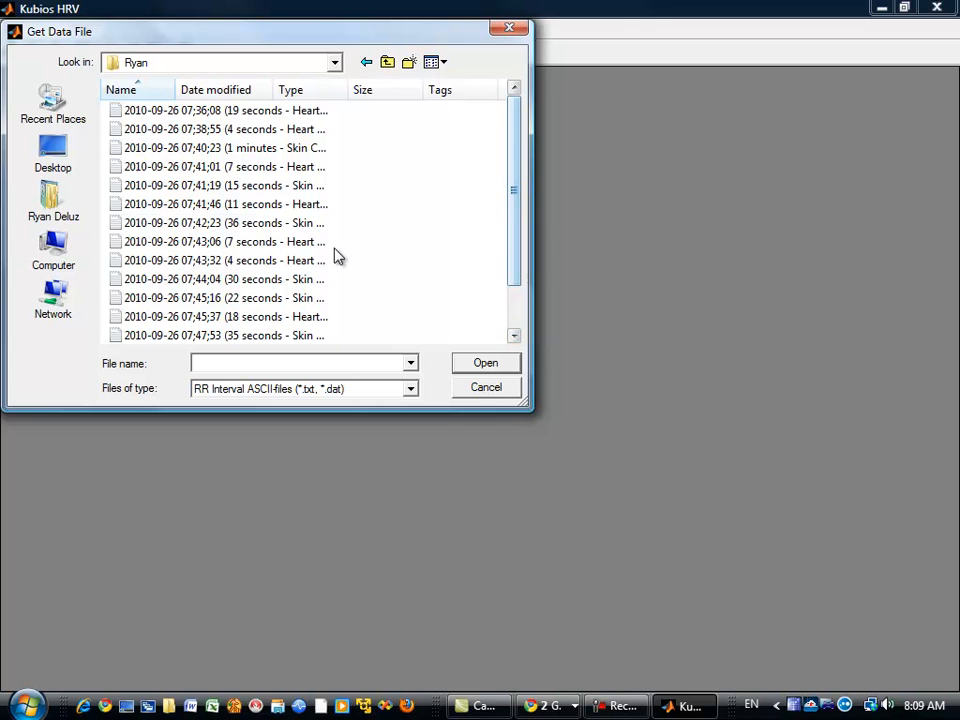
{"action": "scroll", "scroll_direction": "down", "scroll_amount": 3}
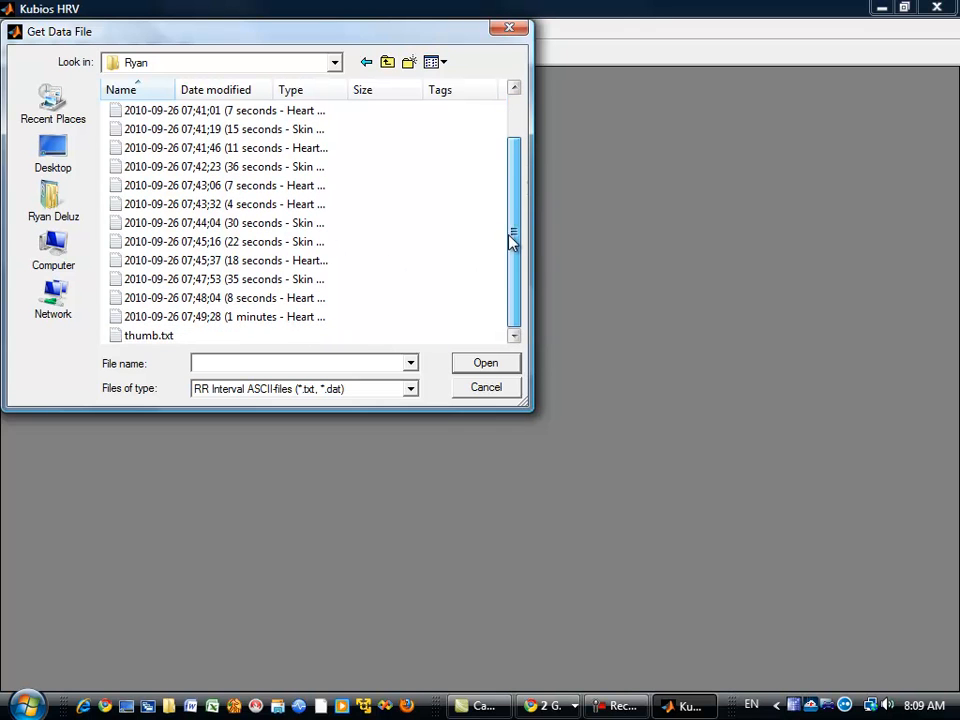
{"action": "mouse_move", "coordinate": [378, 328]}
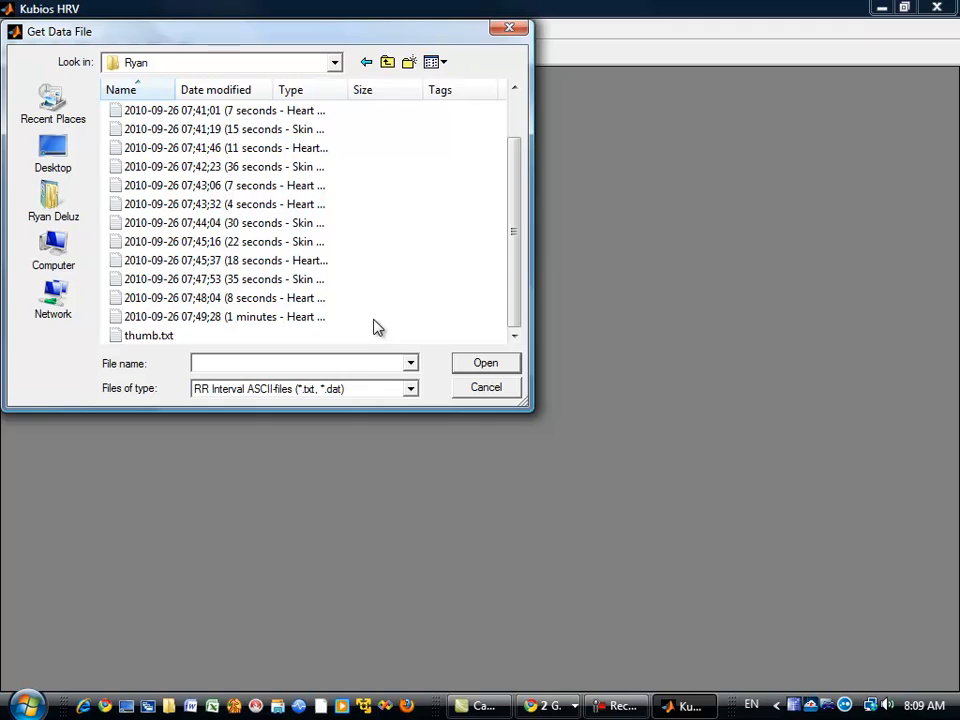
{"action": "mouse_move", "coordinate": [338, 312]}
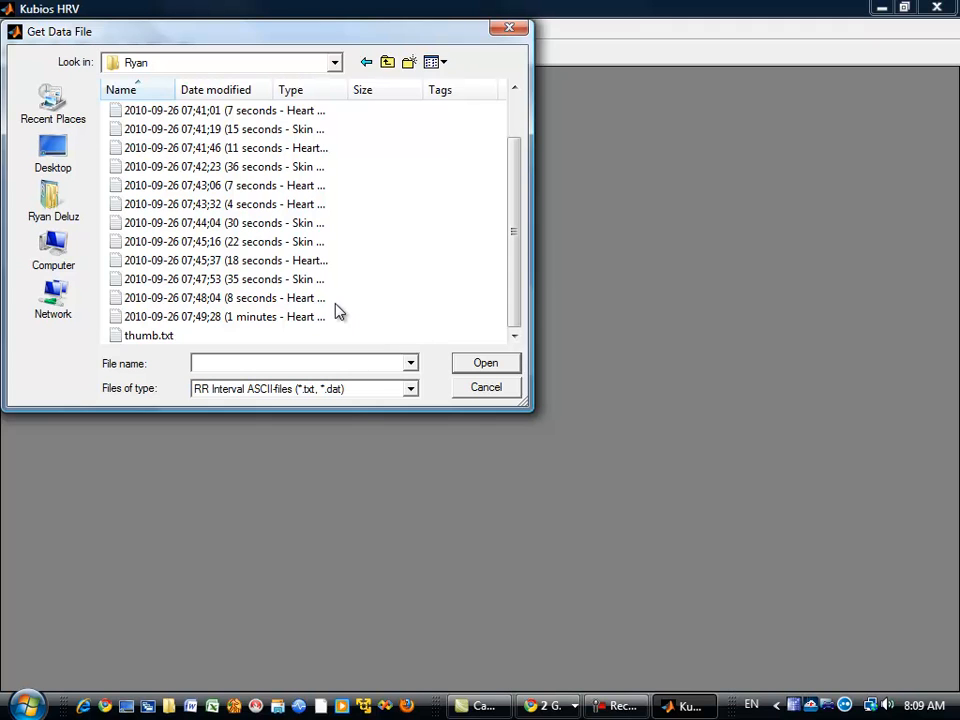
{"action": "left_click", "coordinate": [220, 316]}
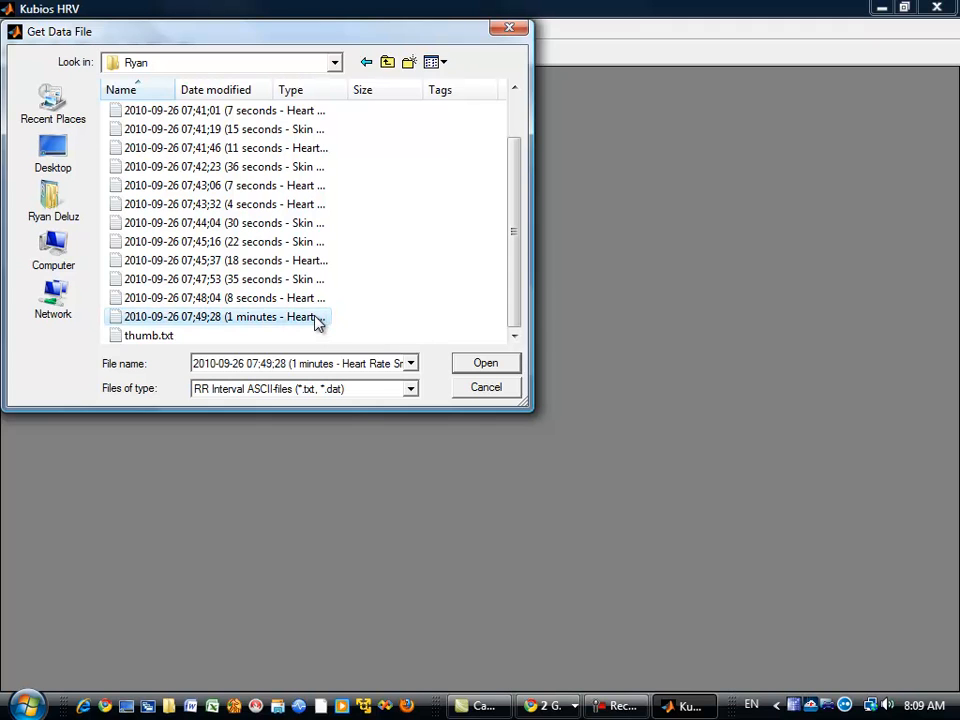
Load the selected session and display its Frequency-Domain spectrum results beside the RR series
{"action": "left_click", "coordinate": [485, 362]}
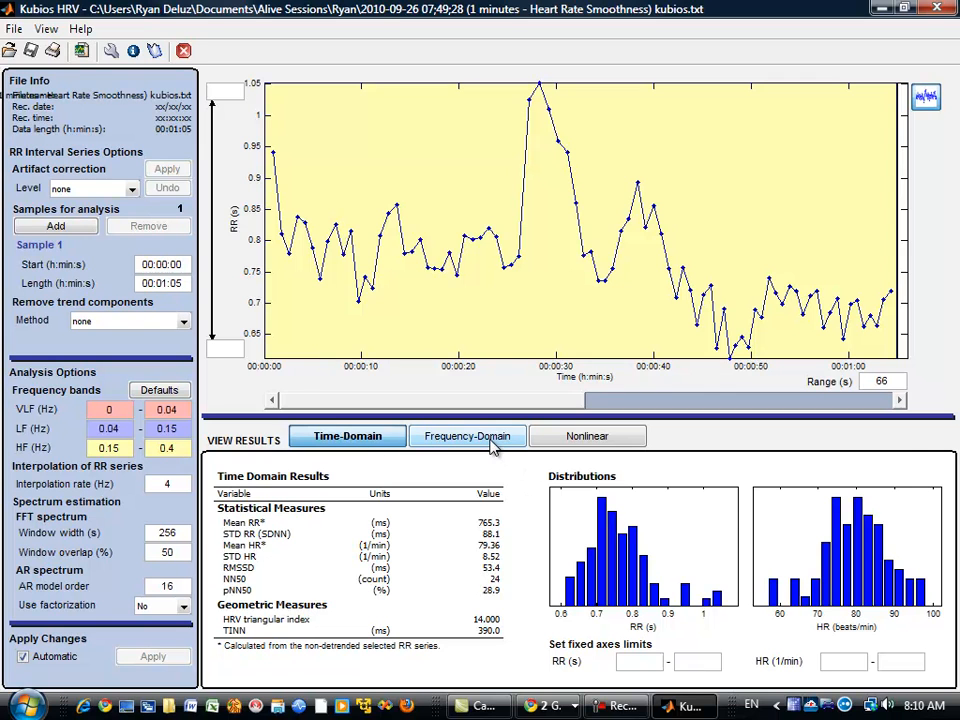
{"action": "left_click", "coordinate": [467, 436]}
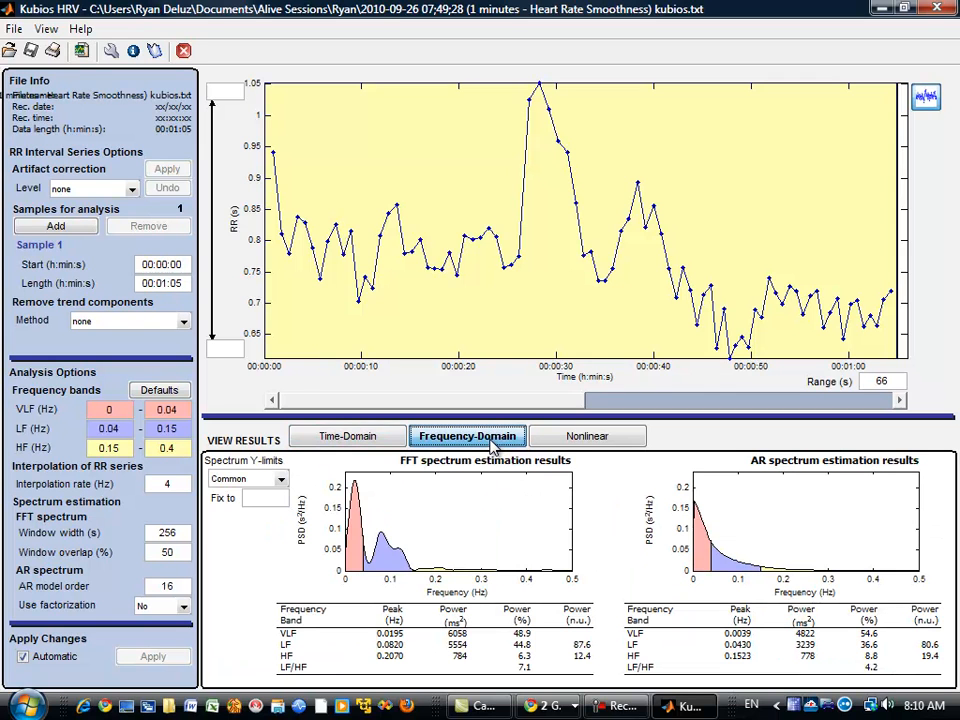
{"action": "mouse_move", "coordinate": [373, 585]}
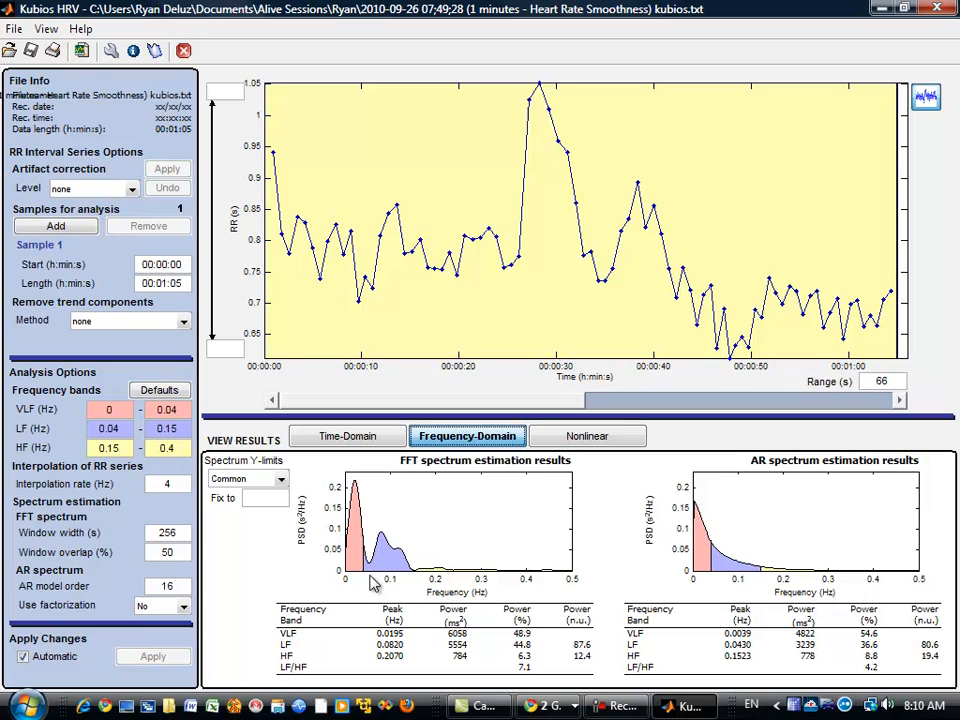
{"action": "mouse_move", "coordinate": [600, 500]}
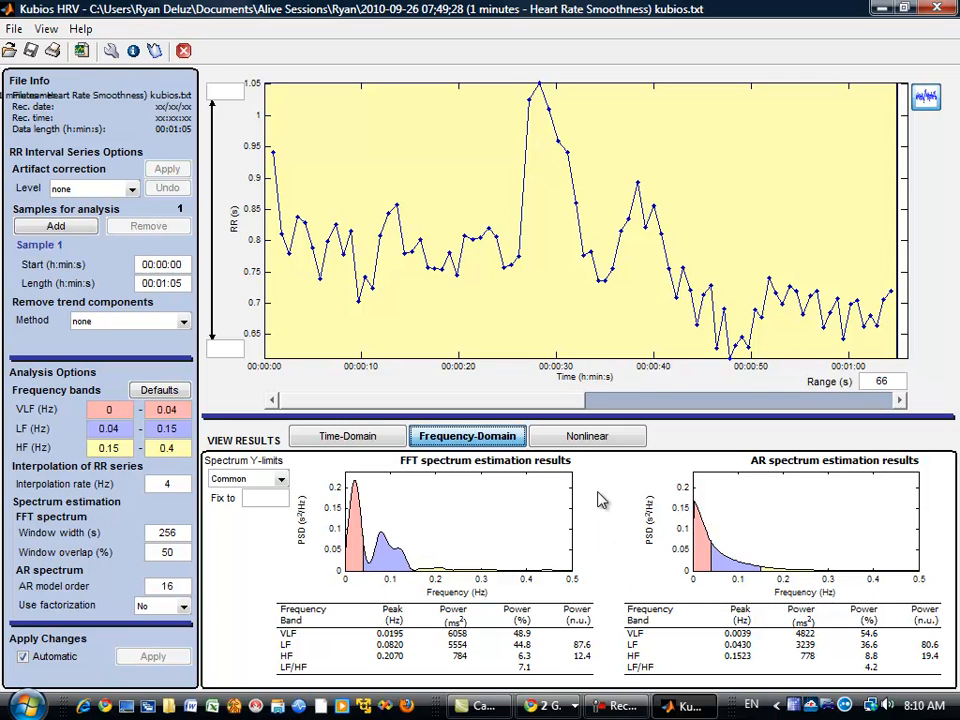